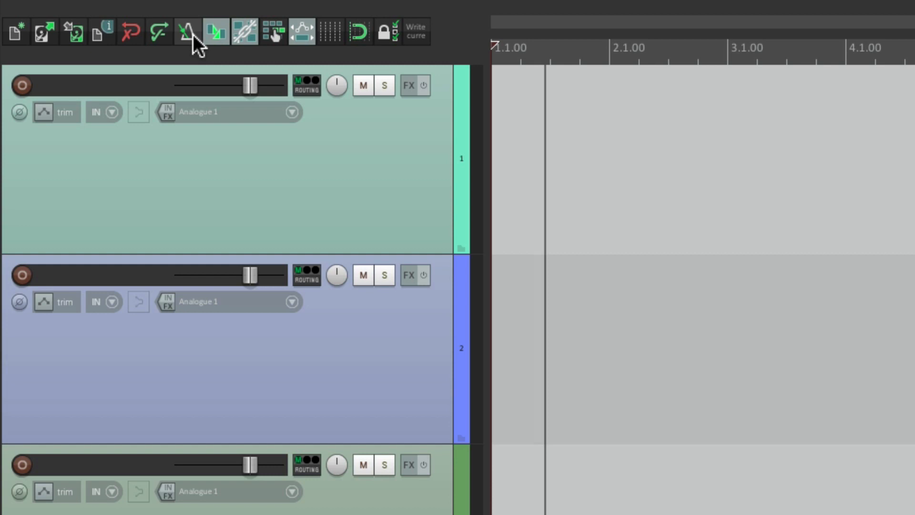
Bring up the Metronome and pre-roll settings from the toolbar metronome button
{"action": "left_click", "coordinate": [187, 32]}
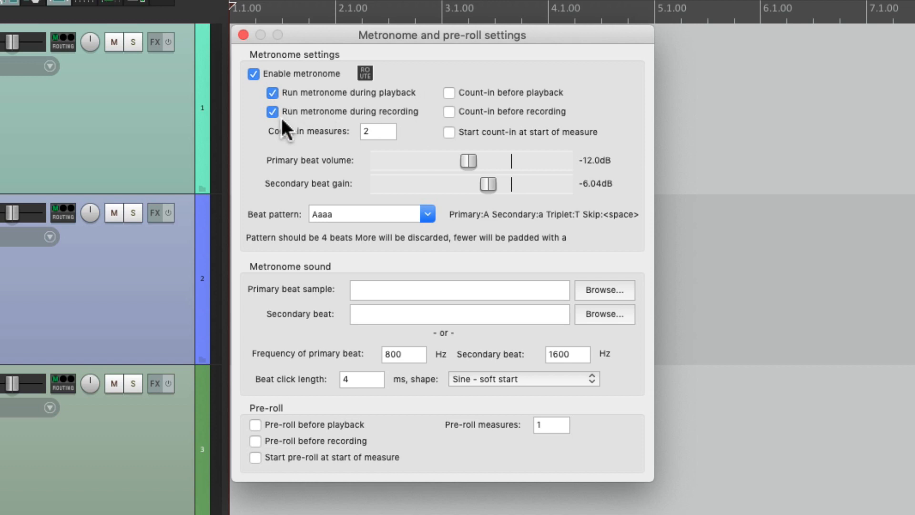
{"action": "mouse_move", "coordinate": [549, 113]}
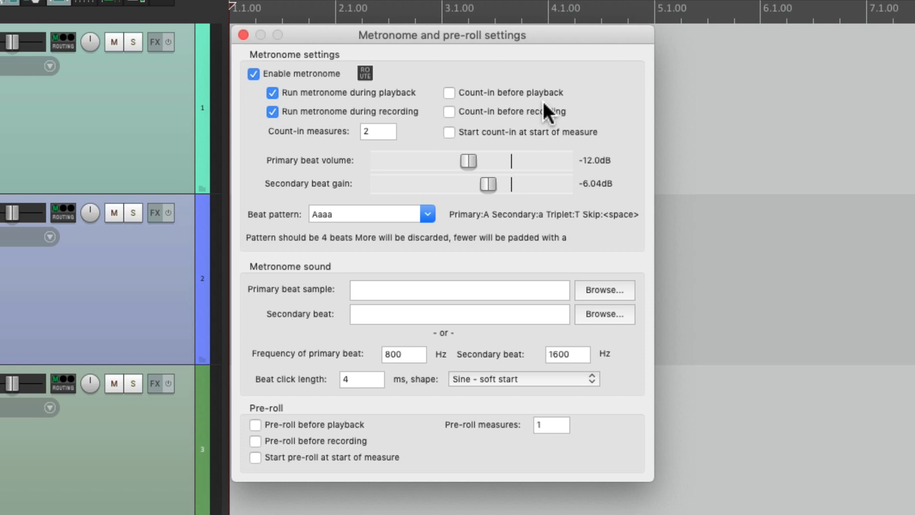
{"action": "mouse_move", "coordinate": [578, 108]}
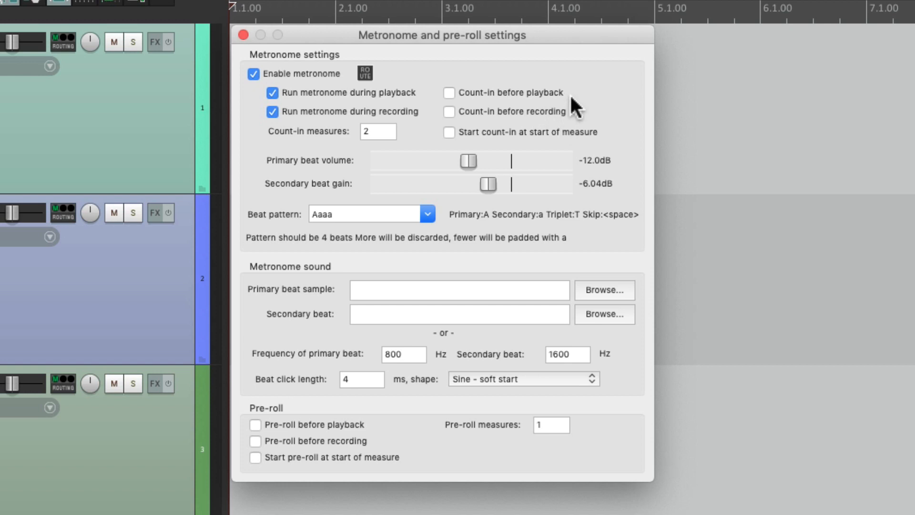
{"action": "mouse_move", "coordinate": [519, 184]}
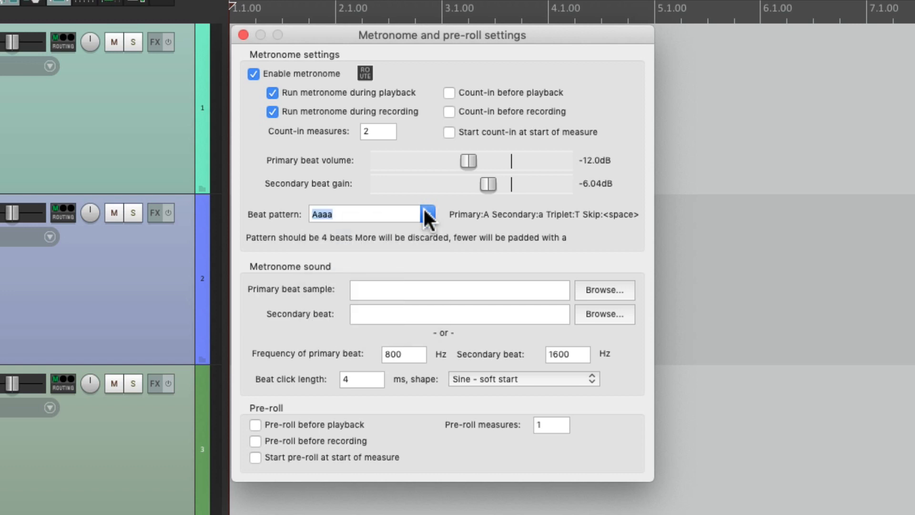
{"action": "mouse_move", "coordinate": [419, 362]}
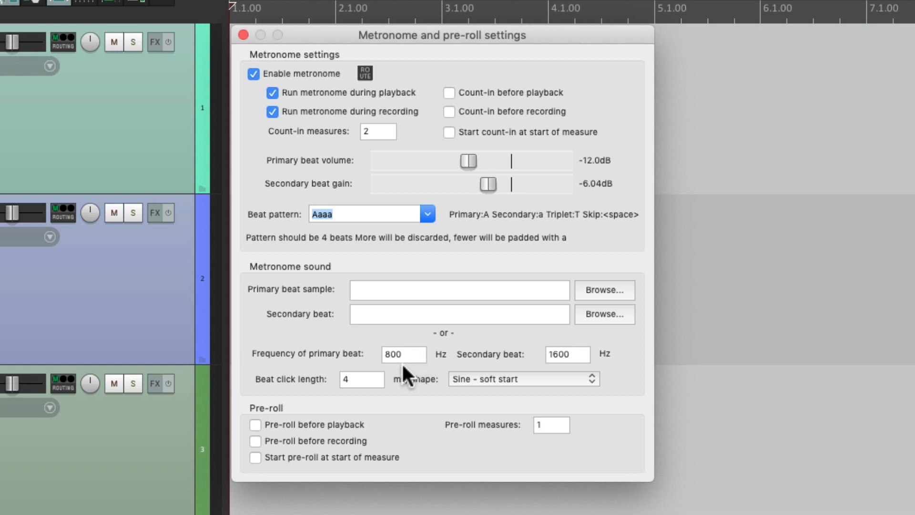
{"action": "mouse_move", "coordinate": [576, 371]}
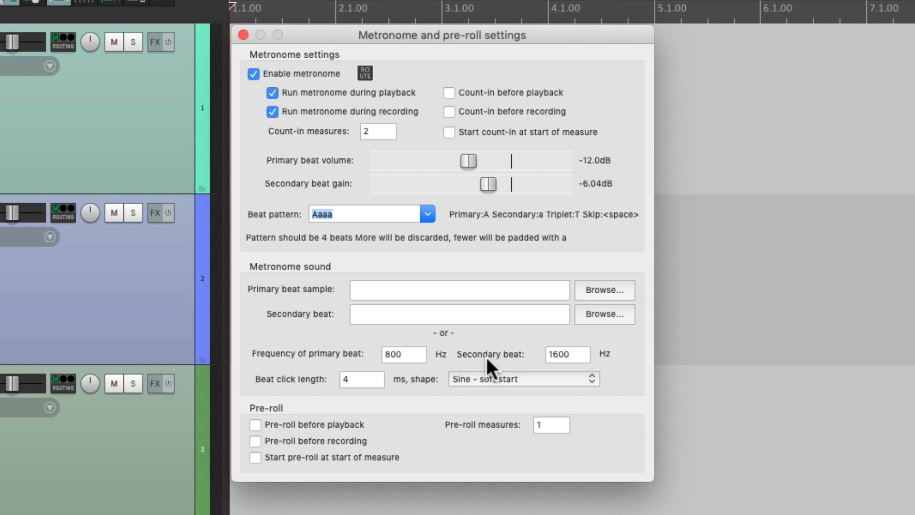
{"action": "type", "text": "1600"}
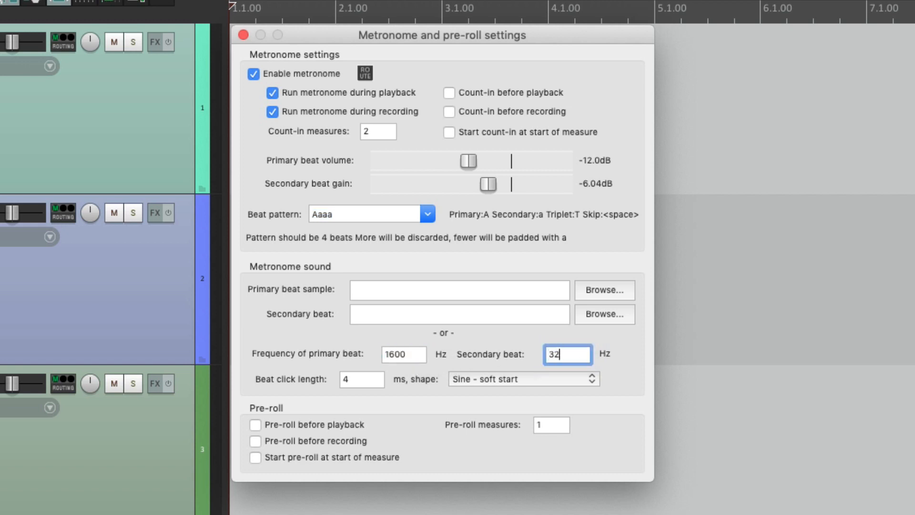
{"action": "type", "text": "3200"}
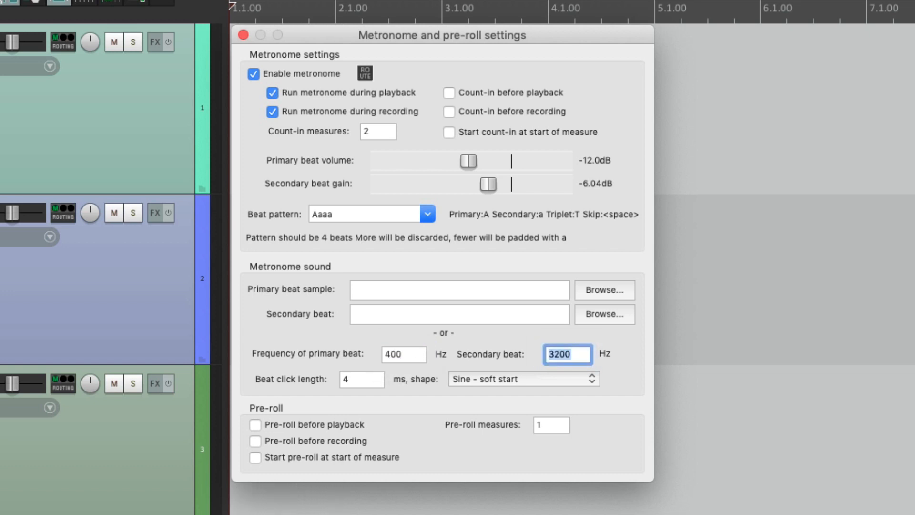
{"action": "type", "text": "800"}
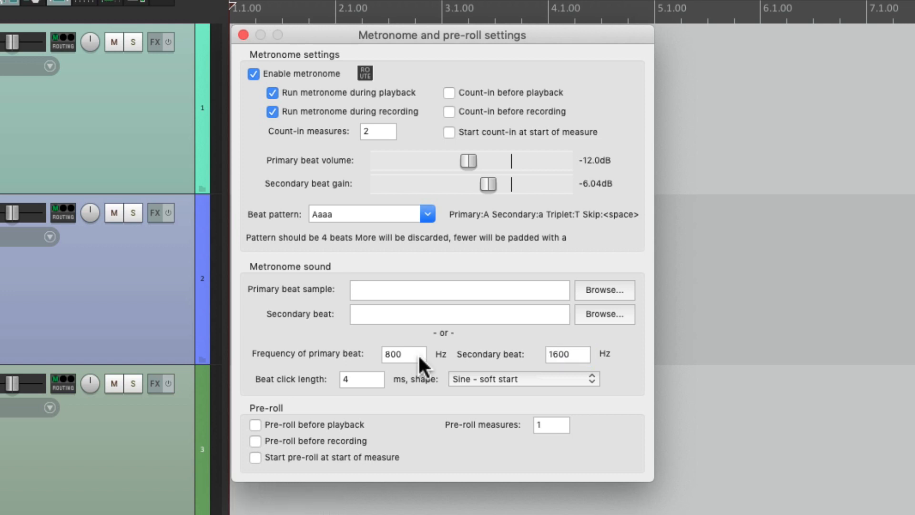
{"action": "left_click", "coordinate": [523, 379]}
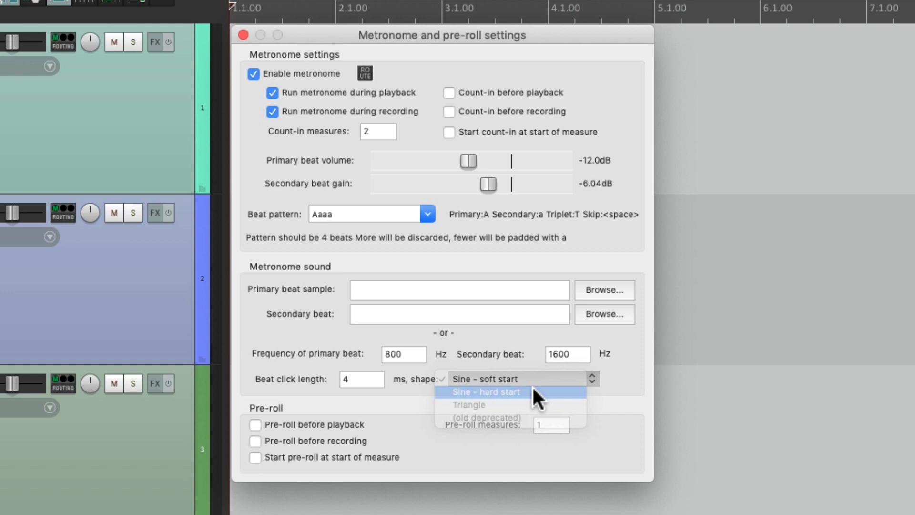
{"action": "left_click", "coordinate": [486, 392]}
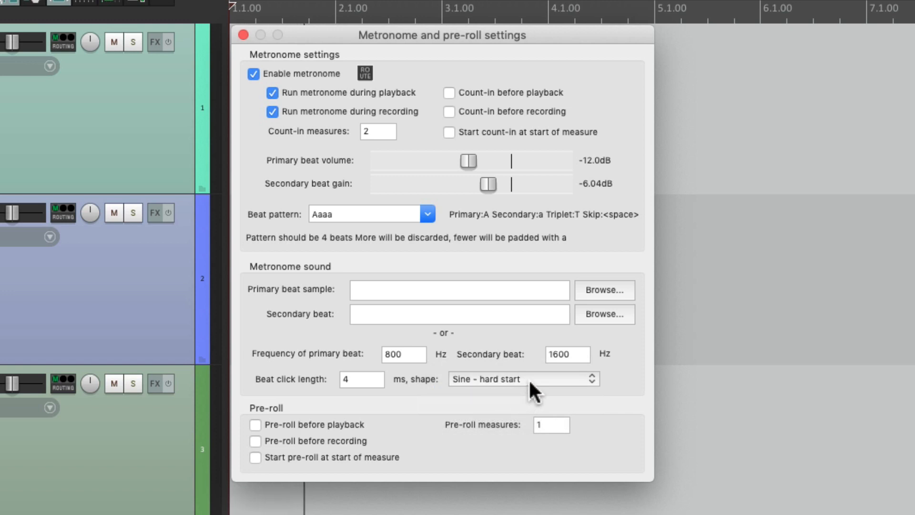
{"action": "left_click", "coordinate": [522, 378]}
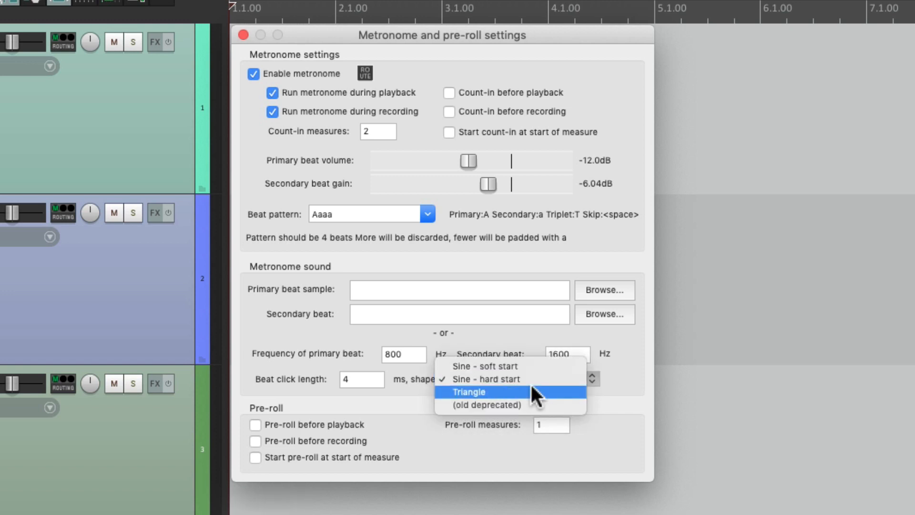
{"action": "left_click", "coordinate": [468, 392]}
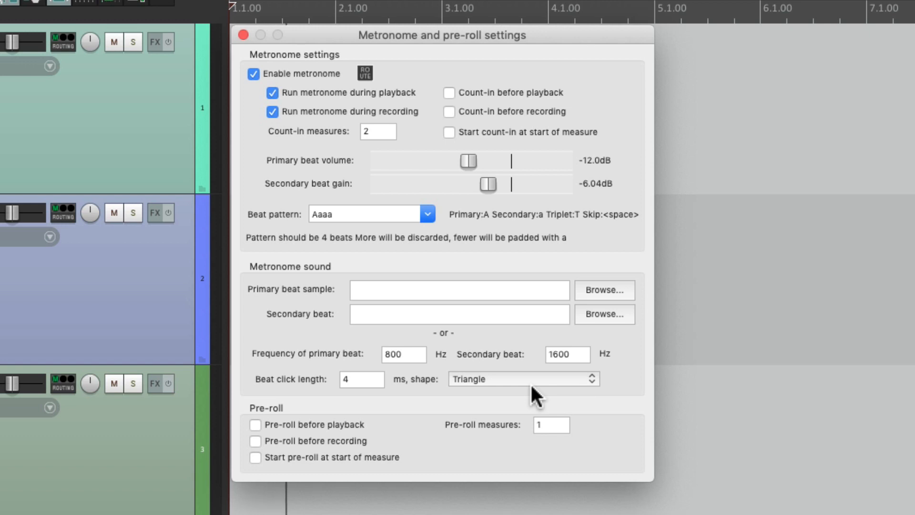
{"action": "left_click", "coordinate": [522, 378]}
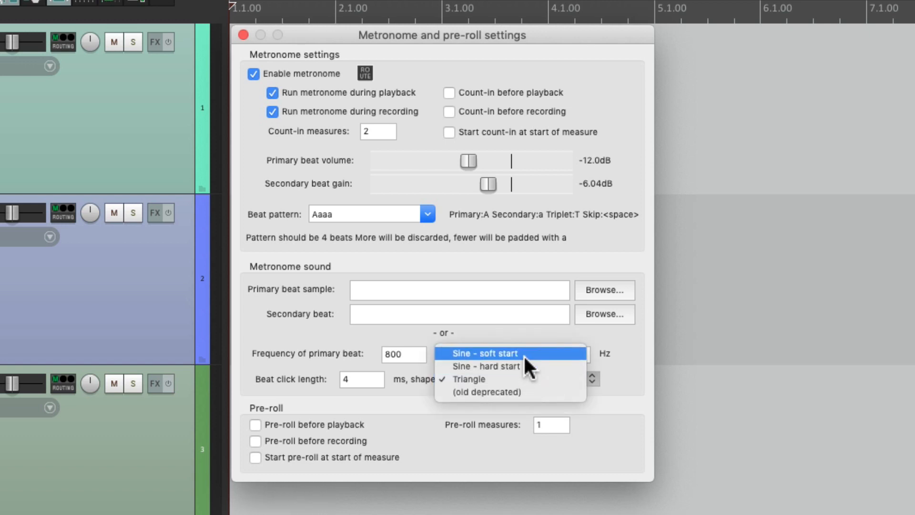
{"action": "left_click", "coordinate": [484, 353]}
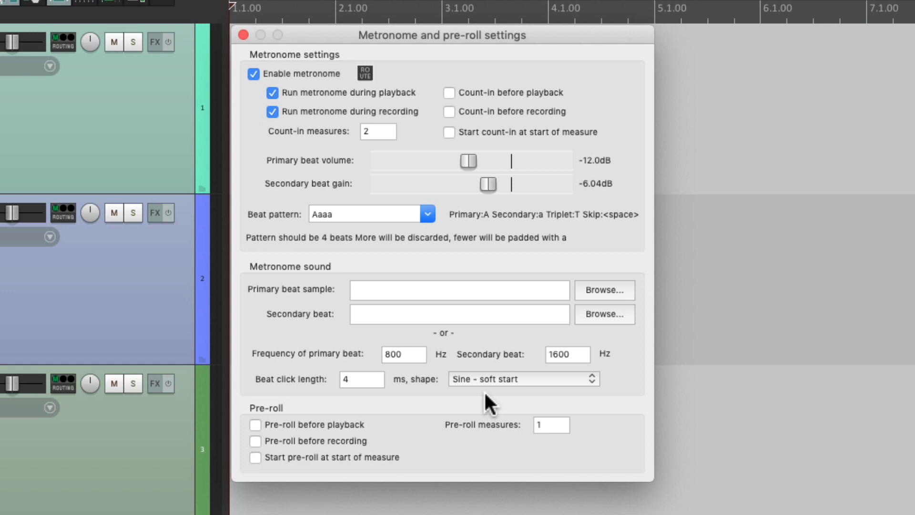
{"action": "mouse_move", "coordinate": [555, 313]}
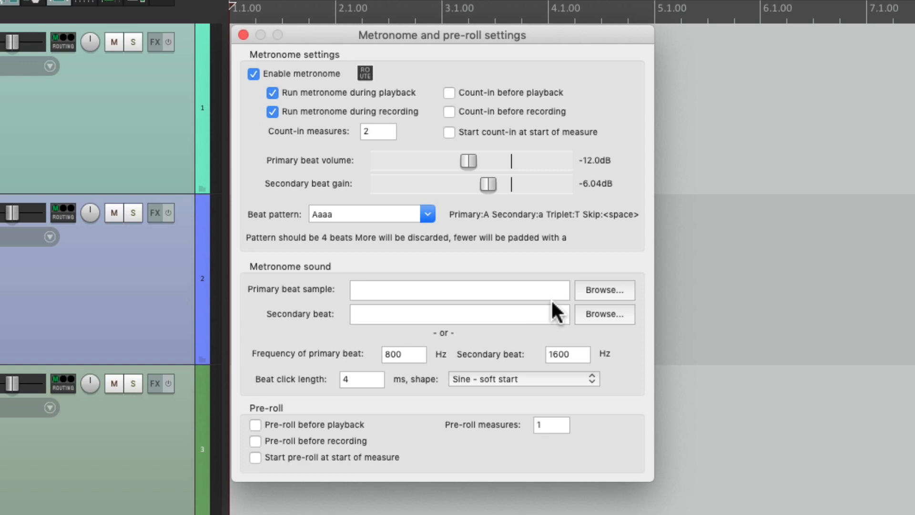
{"action": "mouse_move", "coordinate": [607, 305]}
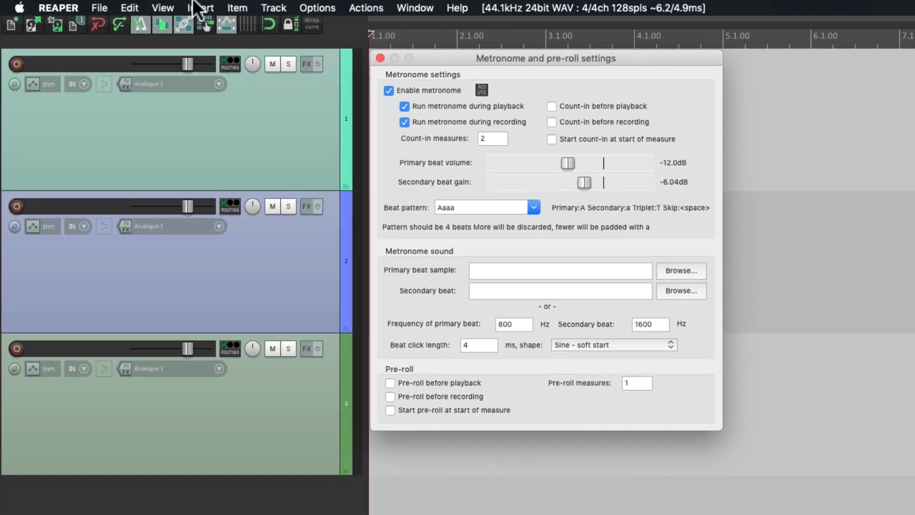
Show the Media Explorer via the View menu
{"action": "left_click", "coordinate": [162, 7]}
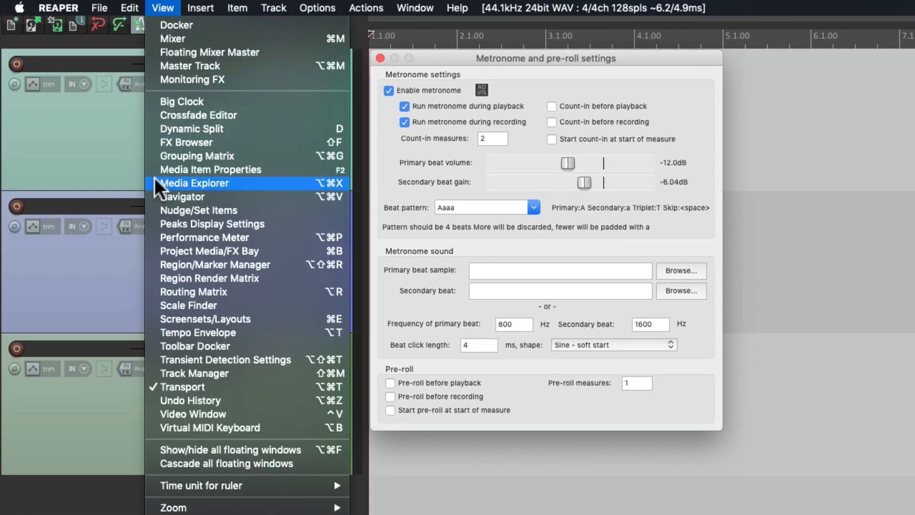
{"action": "left_click", "coordinate": [193, 183]}
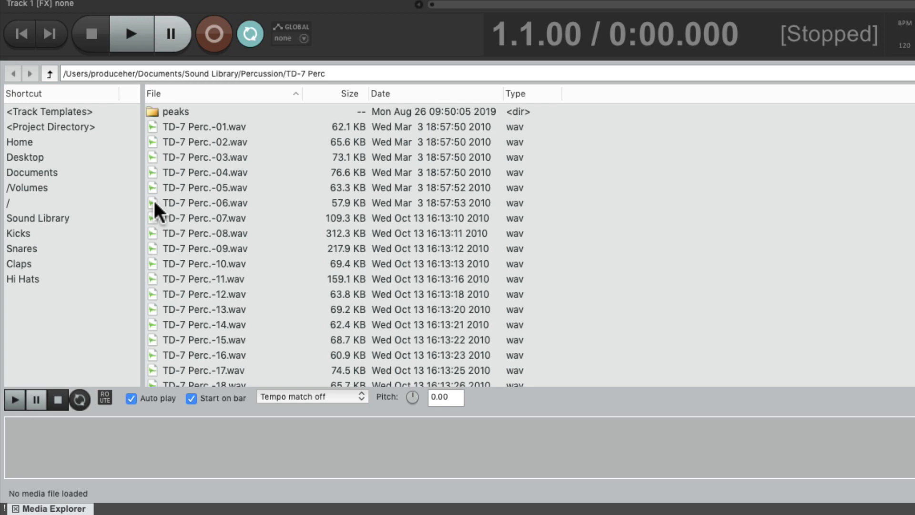
Navigate the Media Explorer into the Sound Library's Percussion folder of TD-7 samples
{"action": "left_click", "coordinate": [37, 217]}
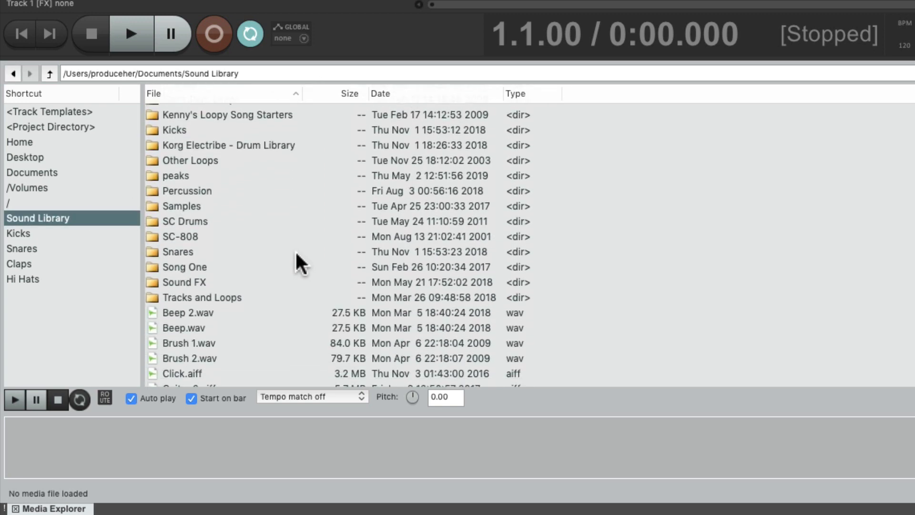
{"action": "left_click", "coordinate": [187, 191]}
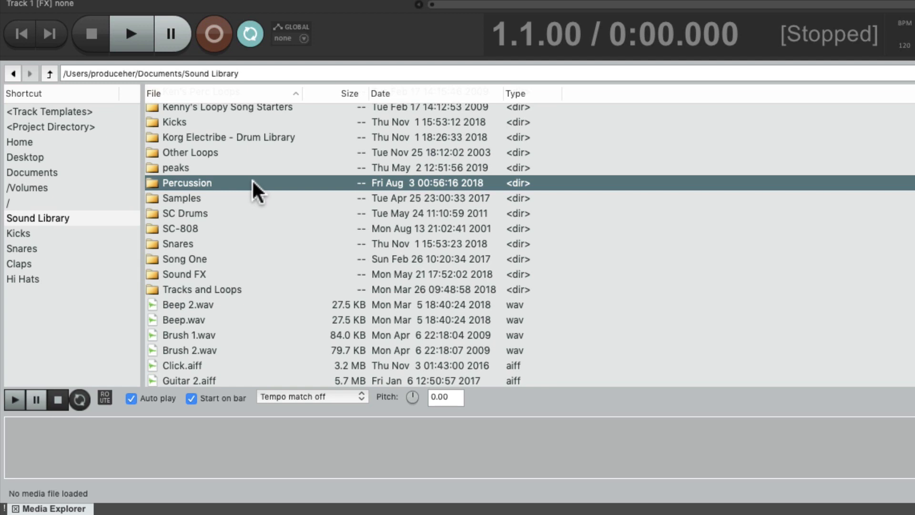
{"action": "double_click", "coordinate": [186, 183]}
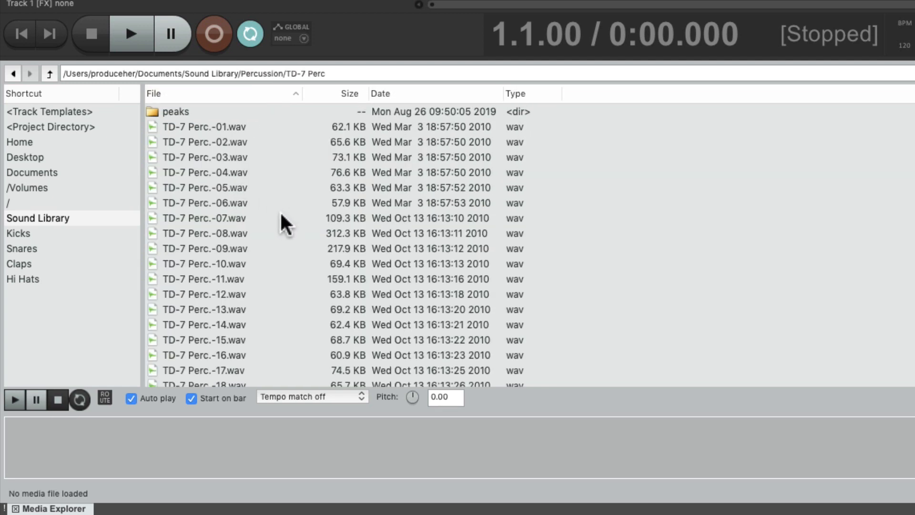
{"action": "mouse_move", "coordinate": [285, 176]}
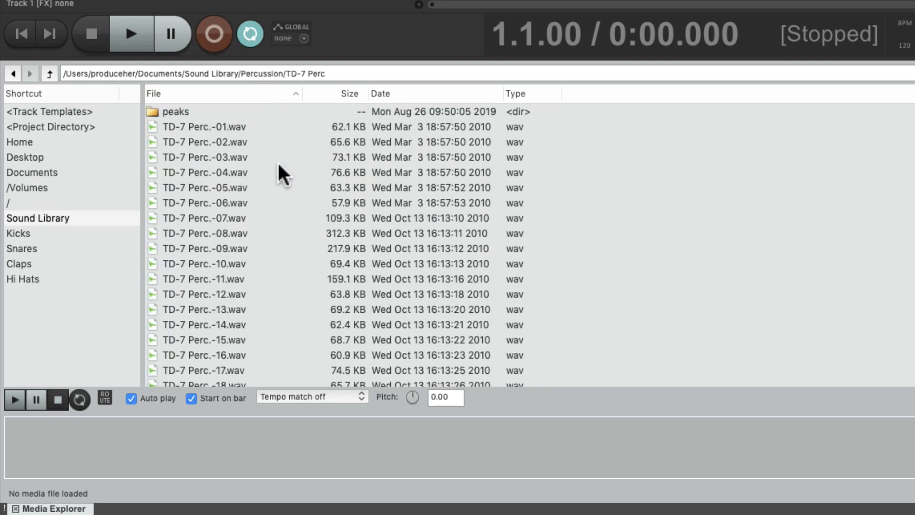
Audition several TD-7 Perc samples (-12 through -15), ending on TD-7 Perc.-13.wav
{"action": "left_click", "coordinate": [204, 127]}
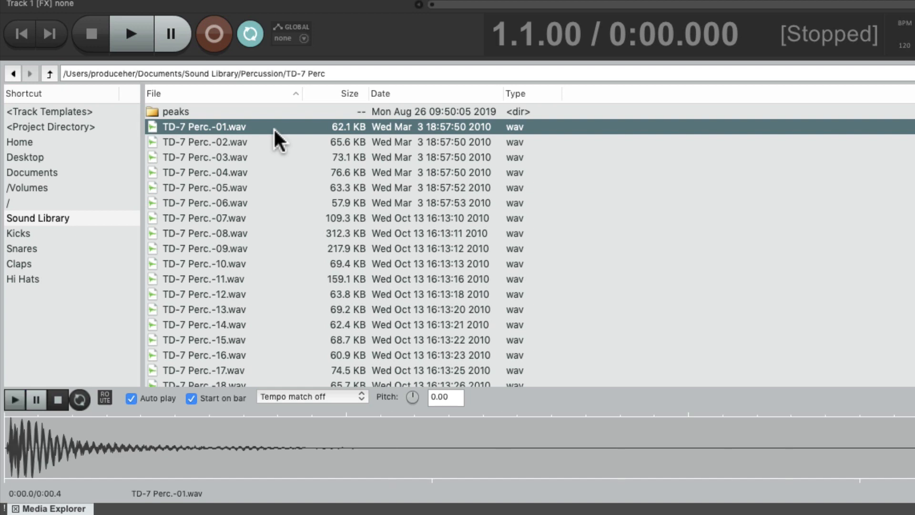
{"action": "left_click", "coordinate": [204, 142]}
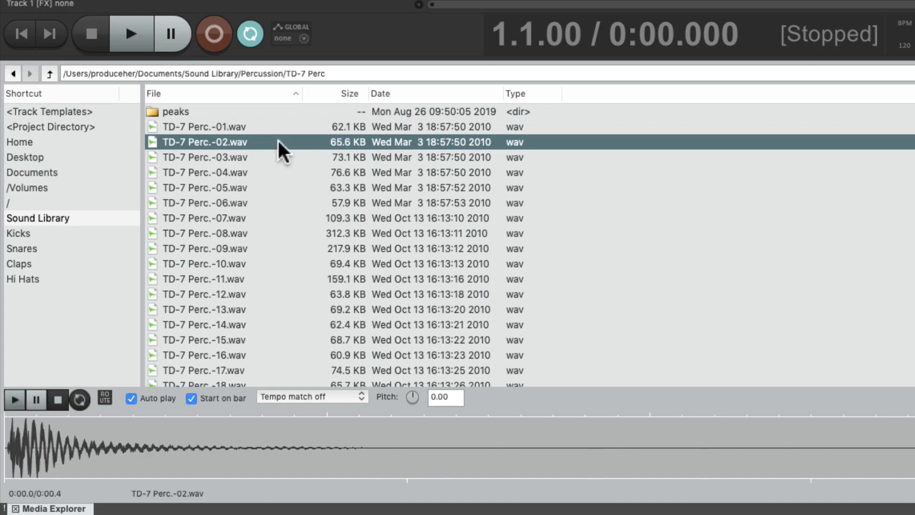
{"action": "left_click", "coordinate": [204, 187]}
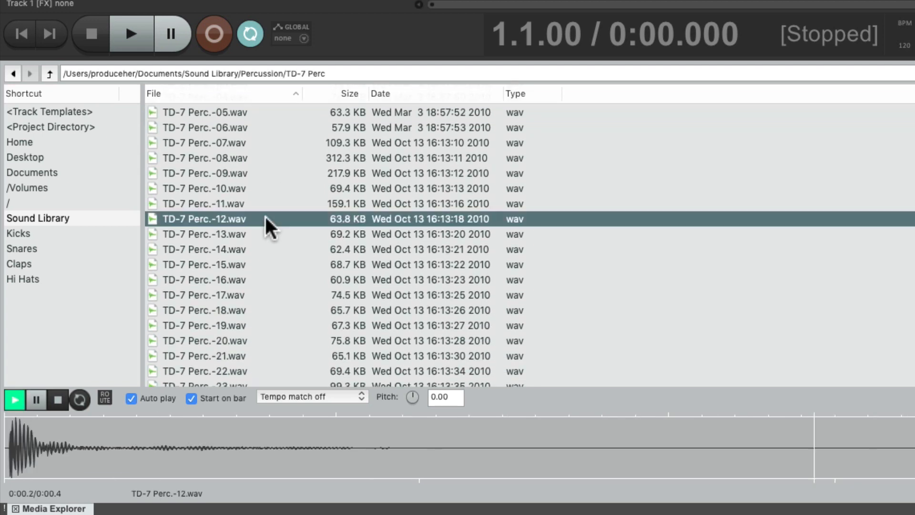
{"action": "left_click", "coordinate": [204, 234]}
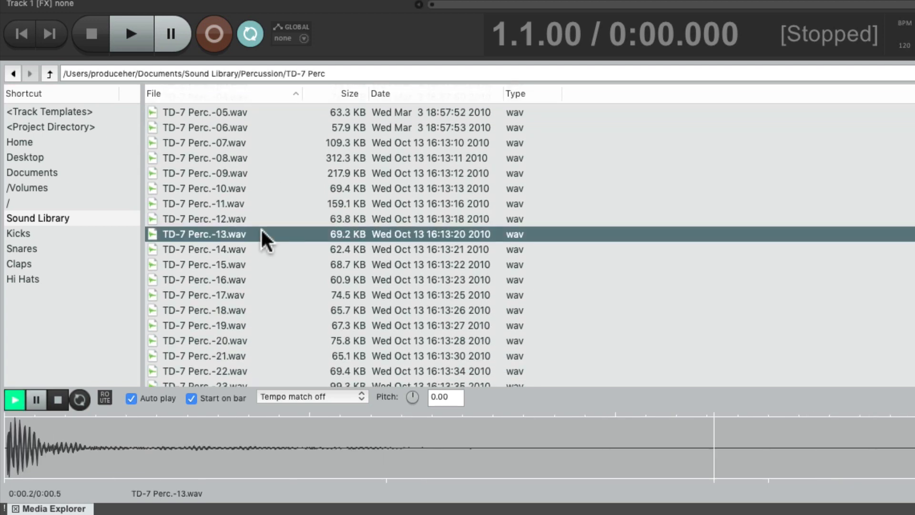
{"action": "left_click", "coordinate": [204, 249]}
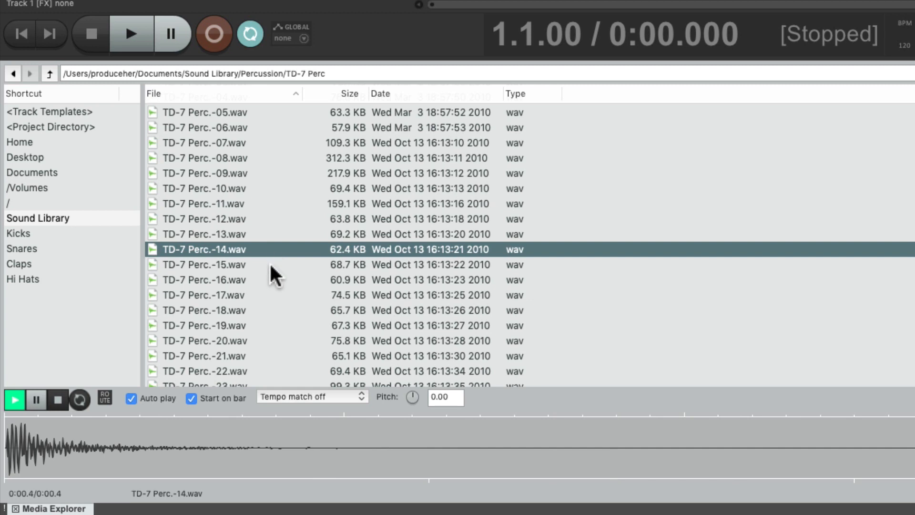
{"action": "left_click", "coordinate": [204, 264]}
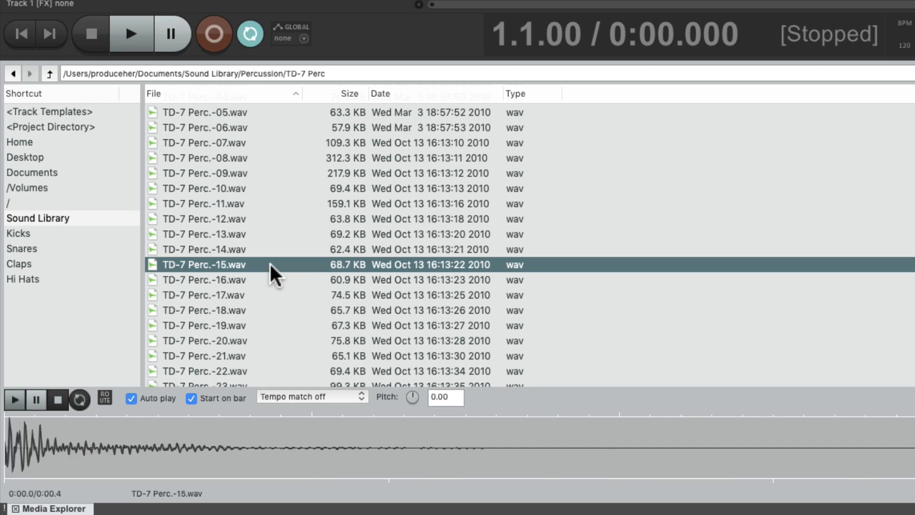
{"action": "left_click", "coordinate": [204, 219]}
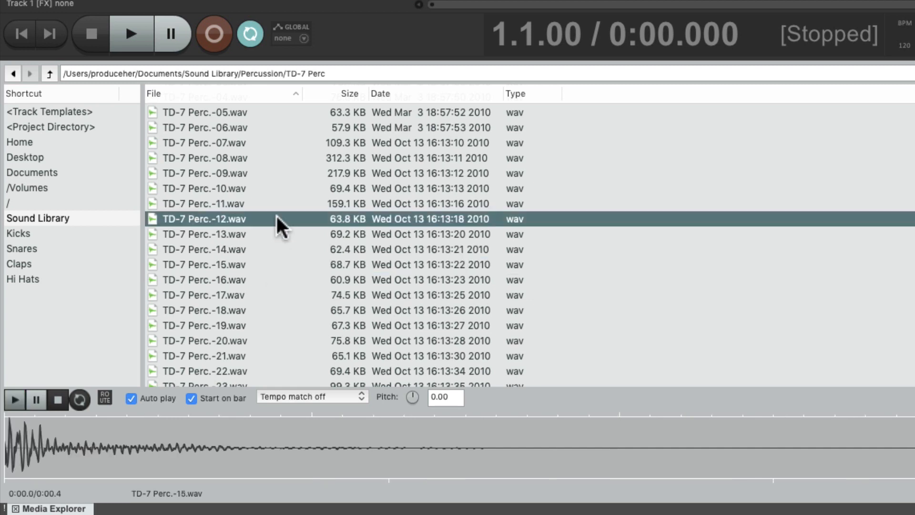
{"action": "left_click", "coordinate": [204, 234]}
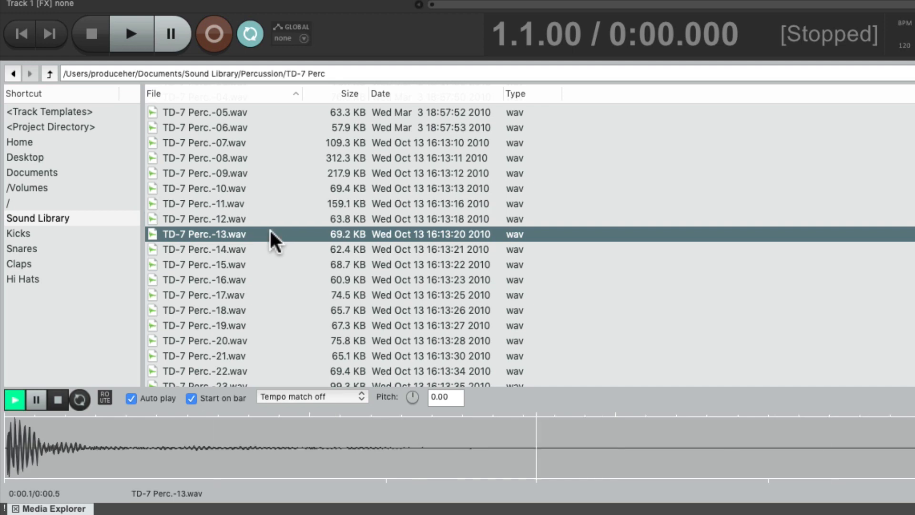
{"action": "left_click", "coordinate": [15, 399]}
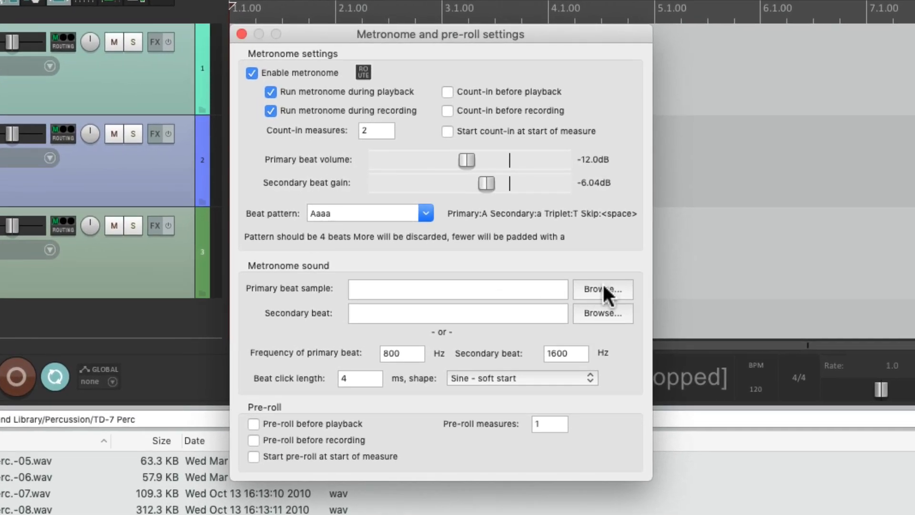
Assign TD-7 Perc.-12.wav as the primary beat sample, then start choosing the secondary beat sample
{"action": "left_click", "coordinate": [603, 290]}
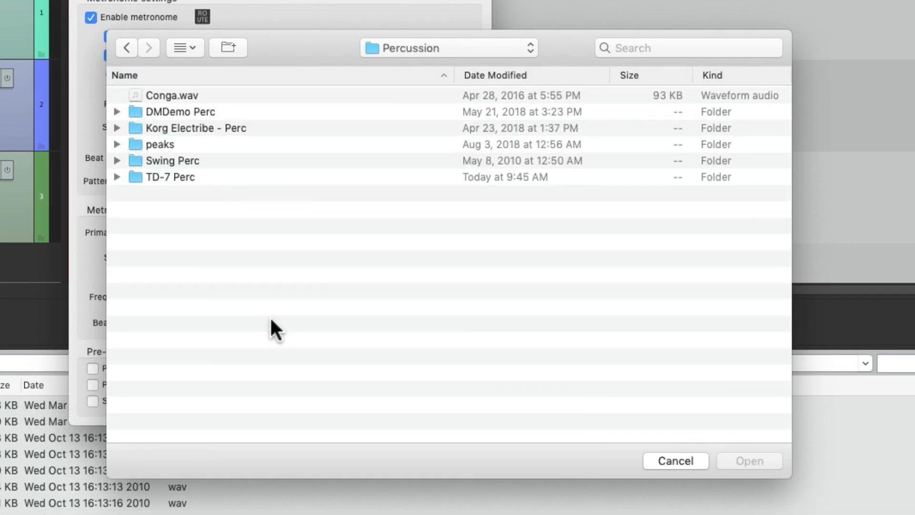
{"action": "double_click", "coordinate": [171, 178]}
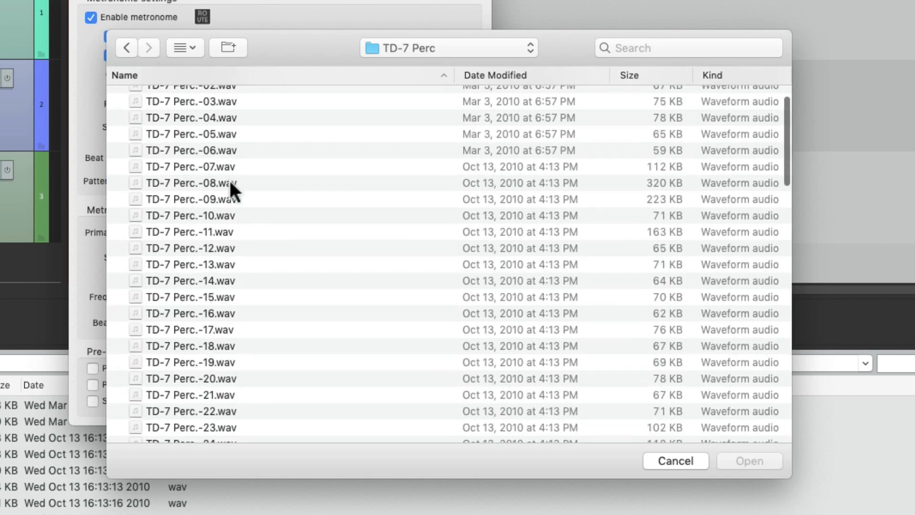
{"action": "left_click", "coordinate": [191, 248]}
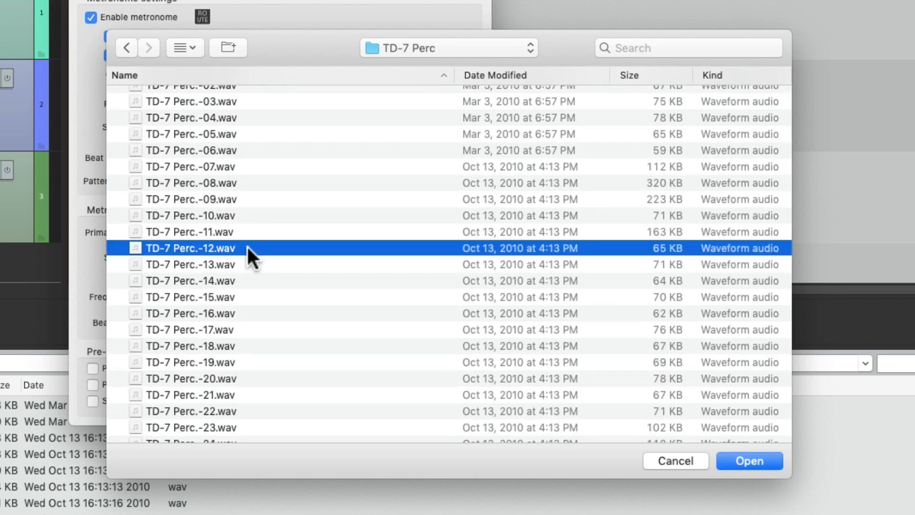
{"action": "left_click", "coordinate": [750, 460]}
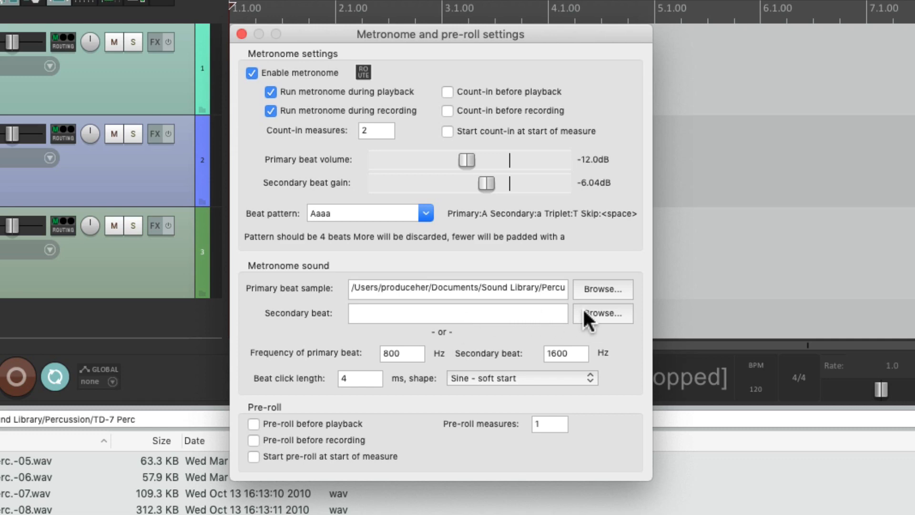
{"action": "left_click", "coordinate": [602, 313]}
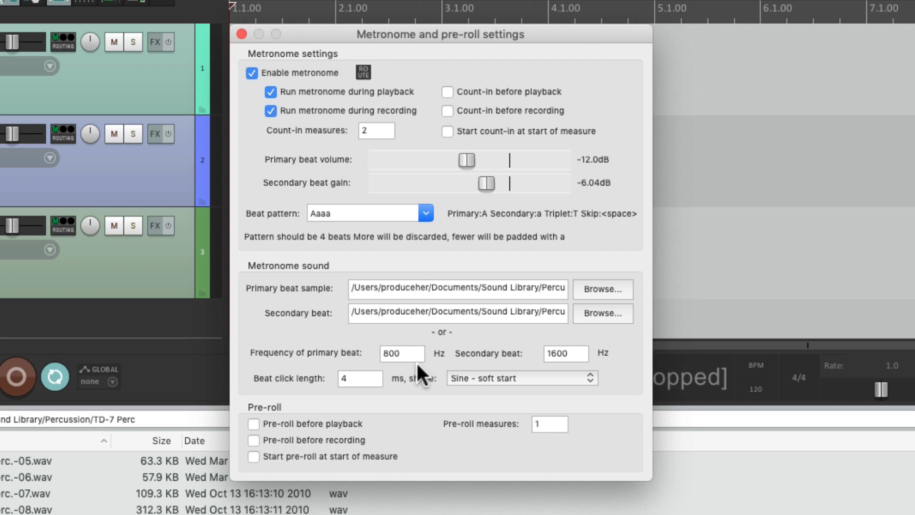
{"action": "mouse_move", "coordinate": [343, 131]}
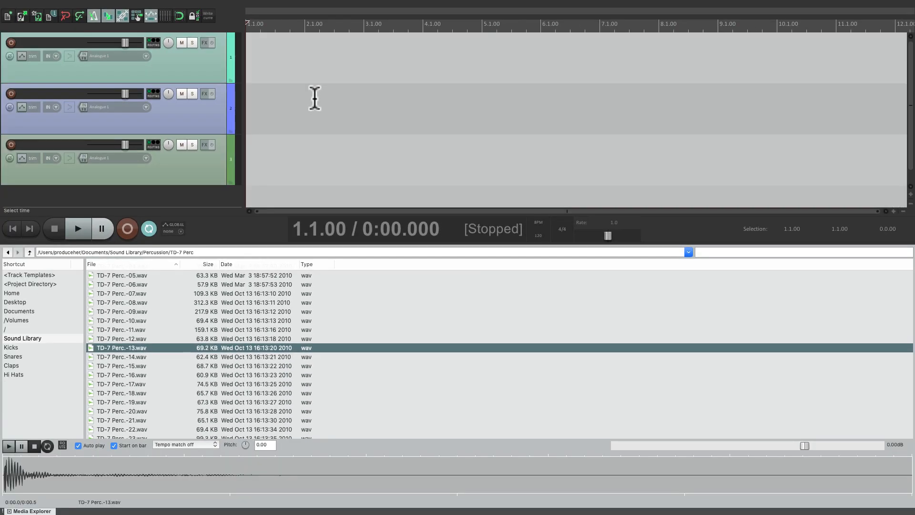
{"action": "left_click", "coordinate": [77, 228]}
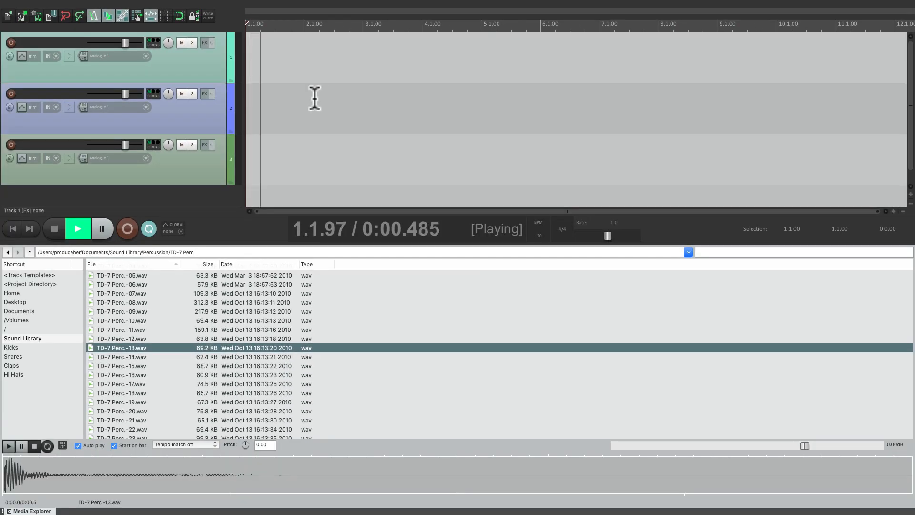
{"action": "left_click", "coordinate": [78, 228]}
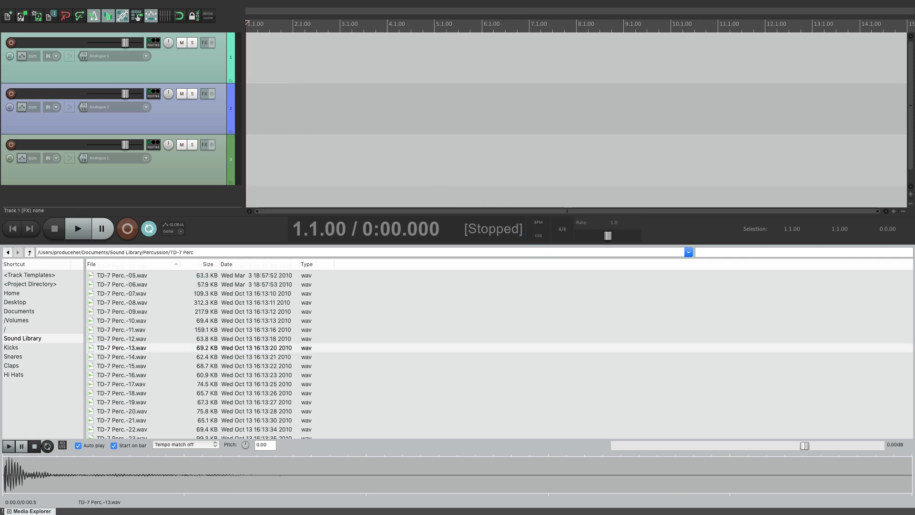
{"action": "left_click", "coordinate": [77, 228]}
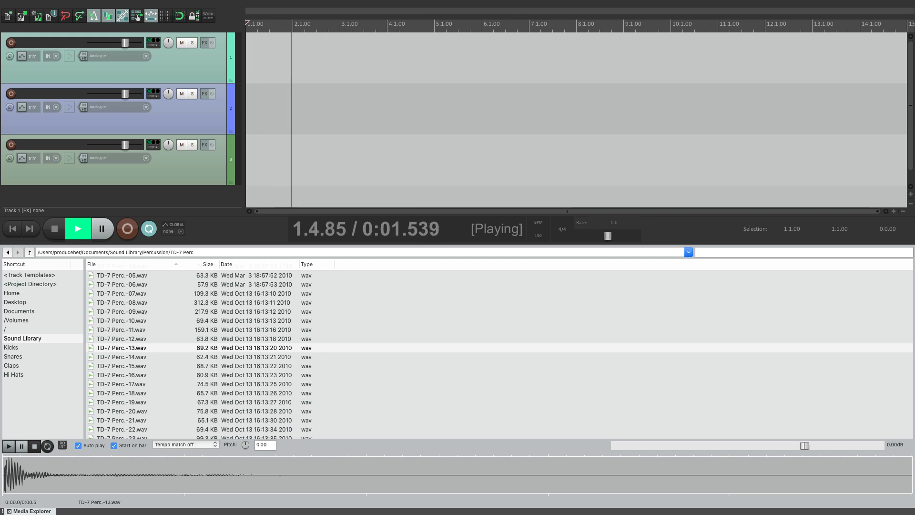
{"action": "left_click", "coordinate": [536, 235]}
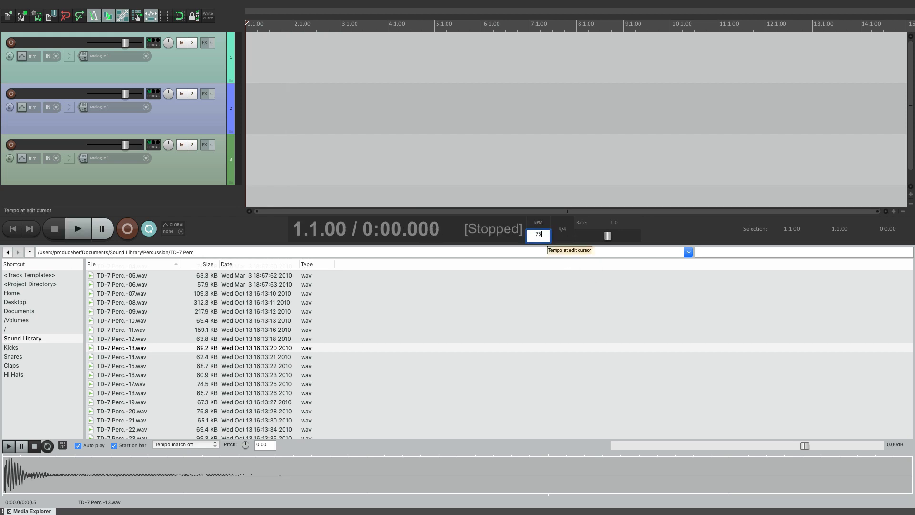
{"action": "left_click", "coordinate": [77, 228]}
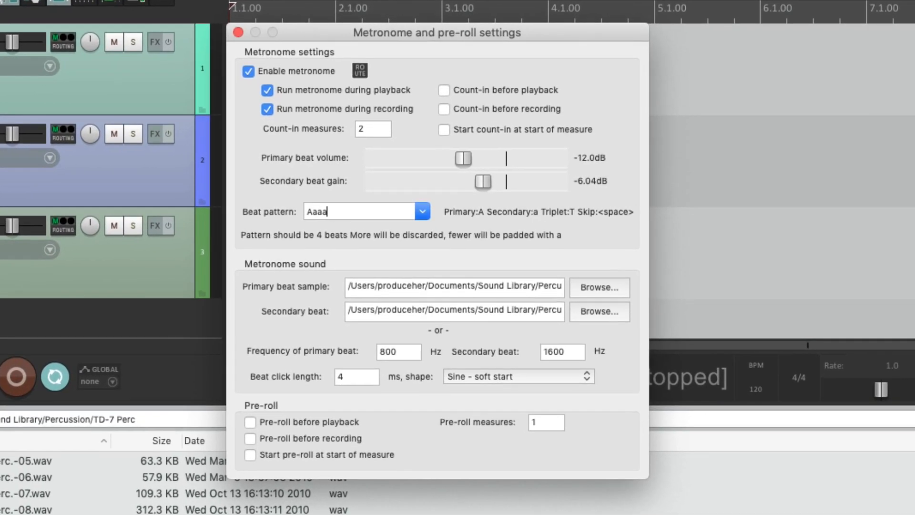
Rewrite the beat pattern as AaaA and play to test it
{"action": "key", "text": "Backspace"}
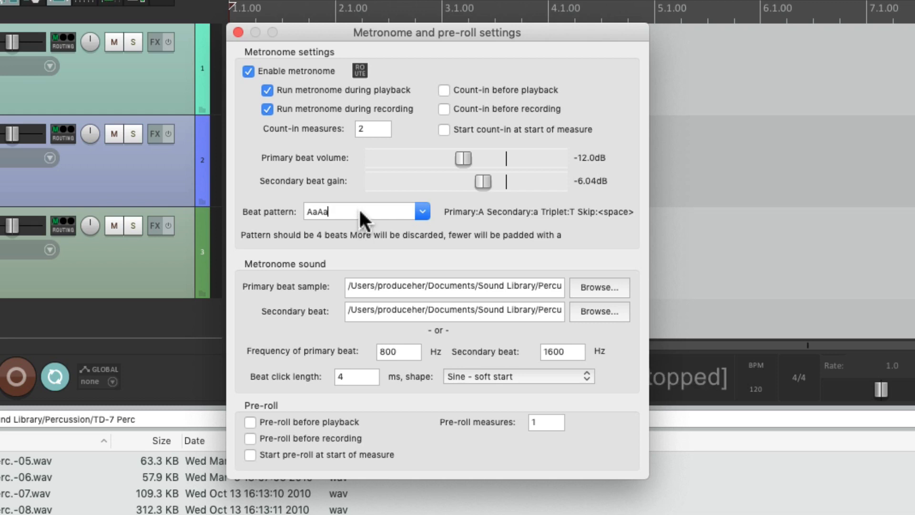
{"action": "type", "text": "AaaA"}
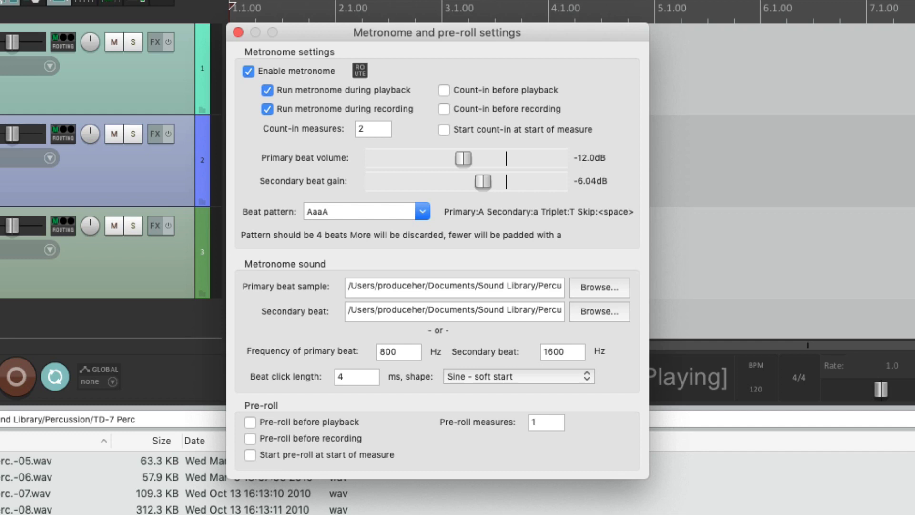
{"action": "left_click", "coordinate": [359, 211]}
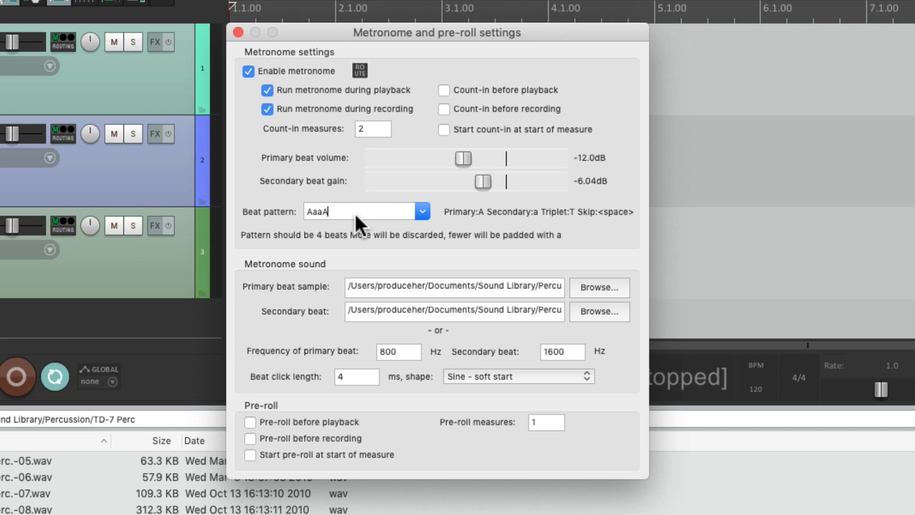
Revert the beat pattern to the Aaaa preset and start browsing for a new primary beat sample
{"action": "left_click", "coordinate": [422, 211]}
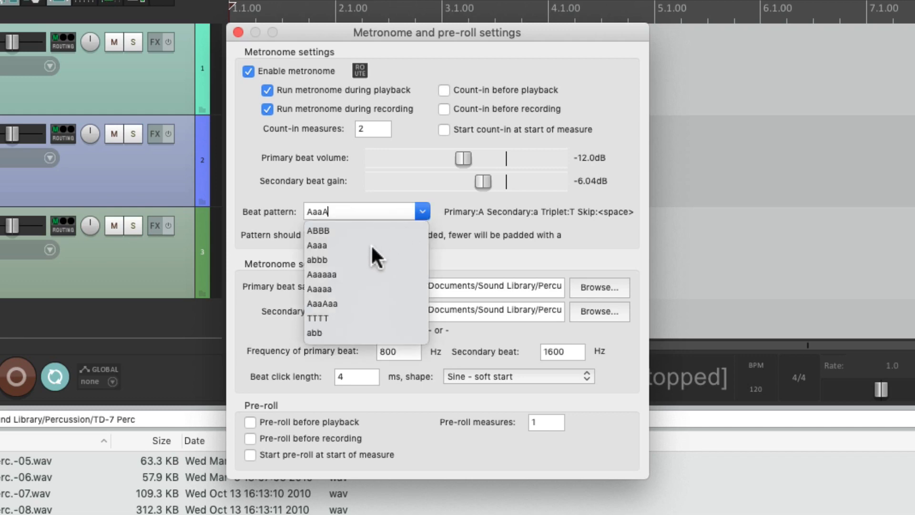
{"action": "left_click", "coordinate": [316, 245]}
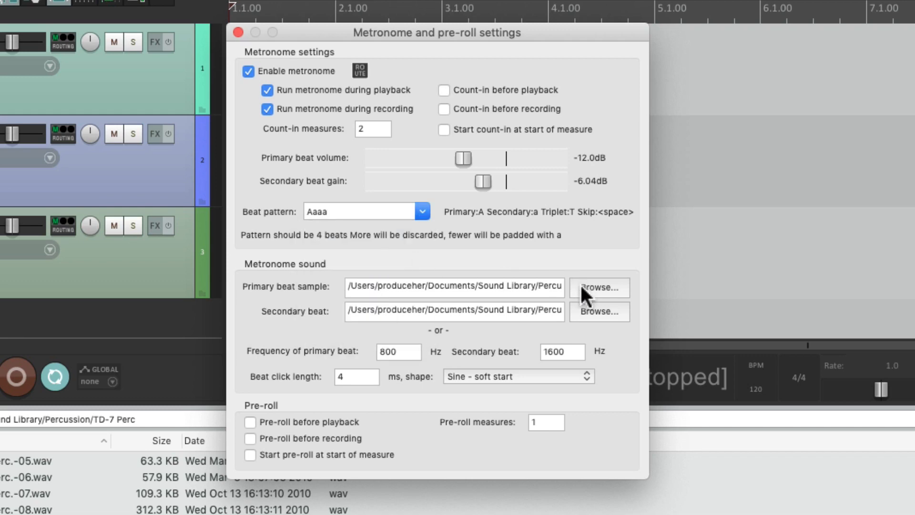
{"action": "left_click", "coordinate": [599, 287]}
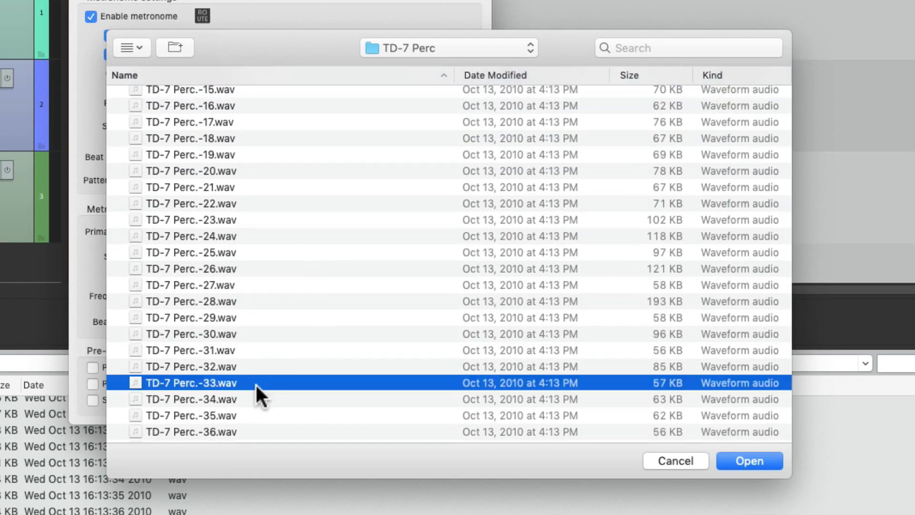
Confirm TD-7 Perc.-33.wav as the new primary beat sample
{"action": "left_click", "coordinate": [749, 460]}
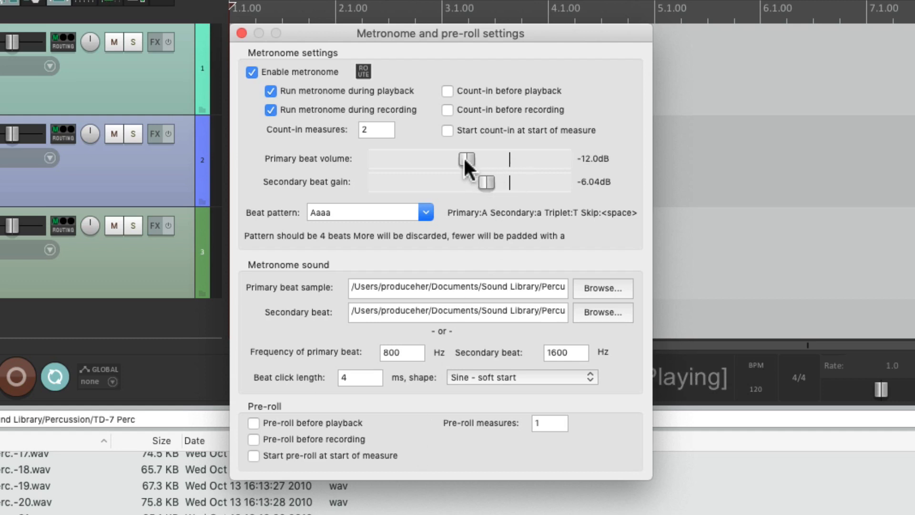
Adjust beat levels during playback, settling primary volume near -12 dB and secondary gain at -5.43 dB
{"action": "left_click_drag", "start_coordinate": [484, 183], "coordinate": [491, 182]}
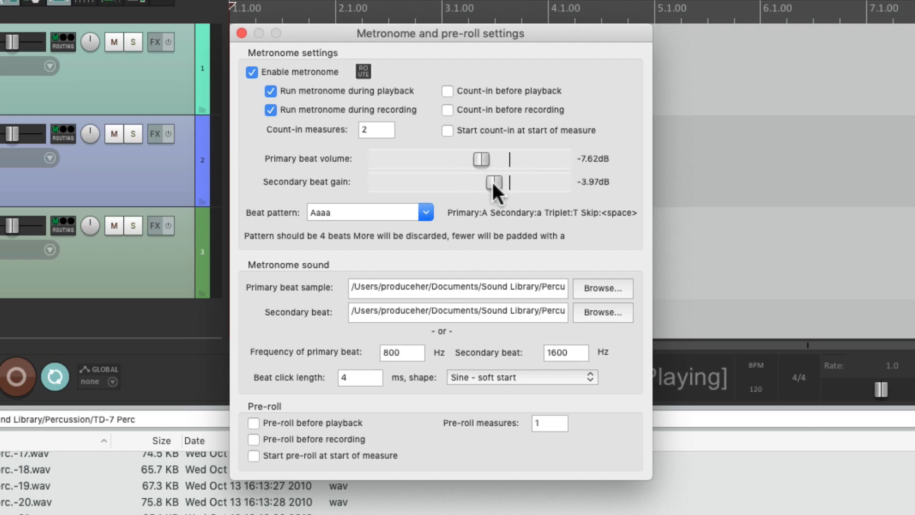
{"action": "left_click_drag", "start_coordinate": [482, 160], "coordinate": [464, 166]}
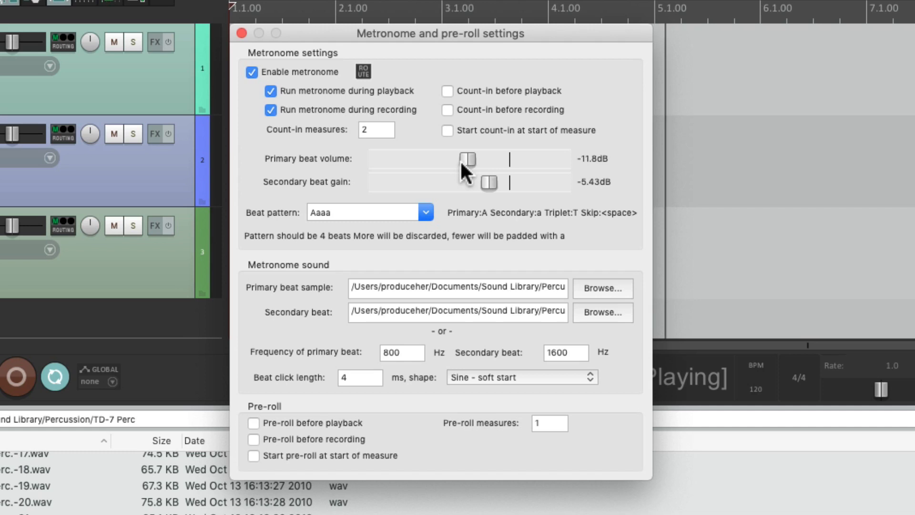
{"action": "left_click_drag", "start_coordinate": [467, 159], "coordinate": [467, 172]}
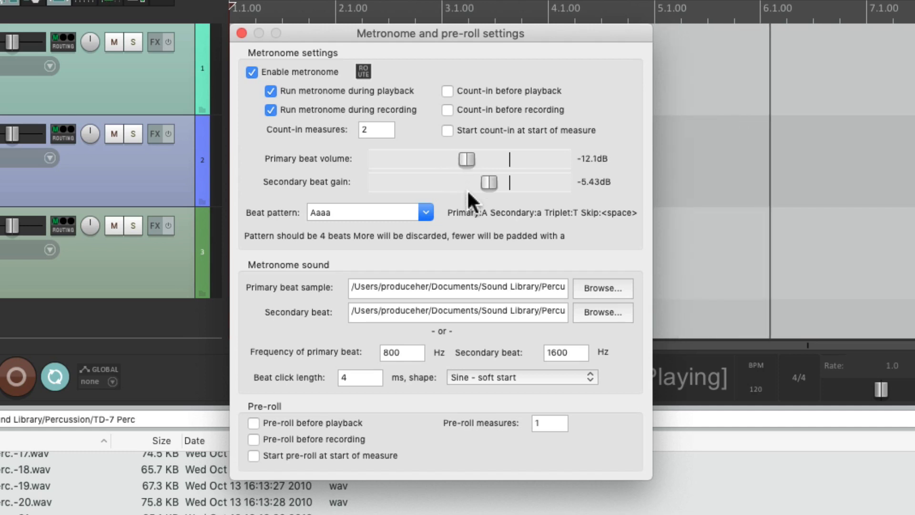